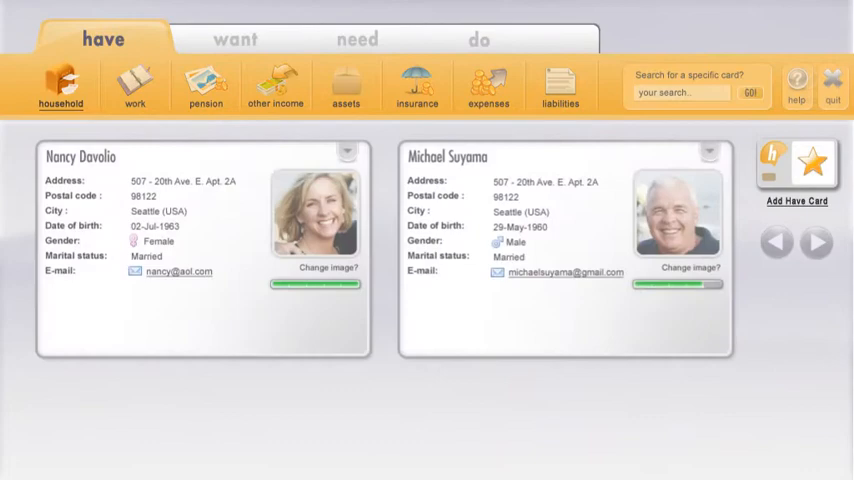
Go to the Want tab and pick the empty Set Goals category
click(240, 39)
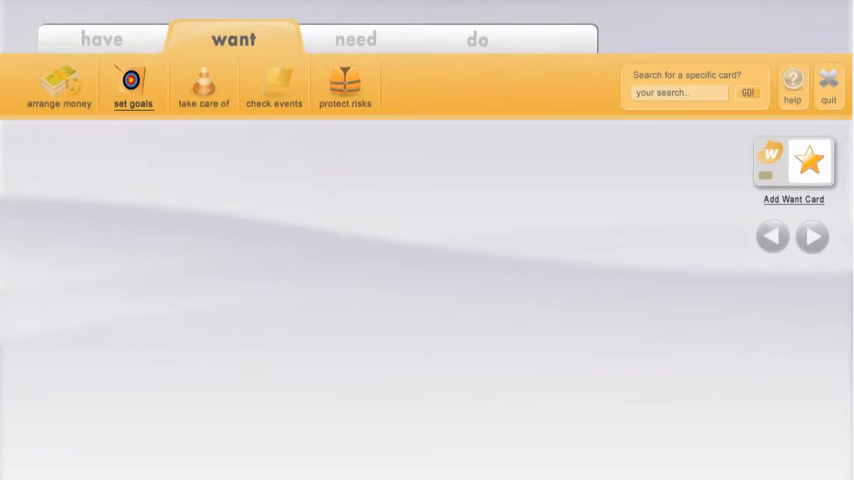
click(359, 38)
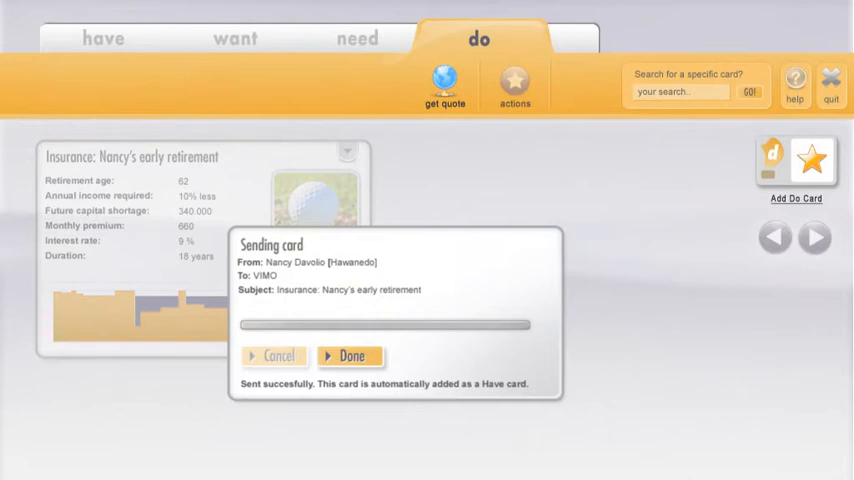
Confirm Done in the Sending card dialog for Nancy's early-retirement insurance card
click(350, 355)
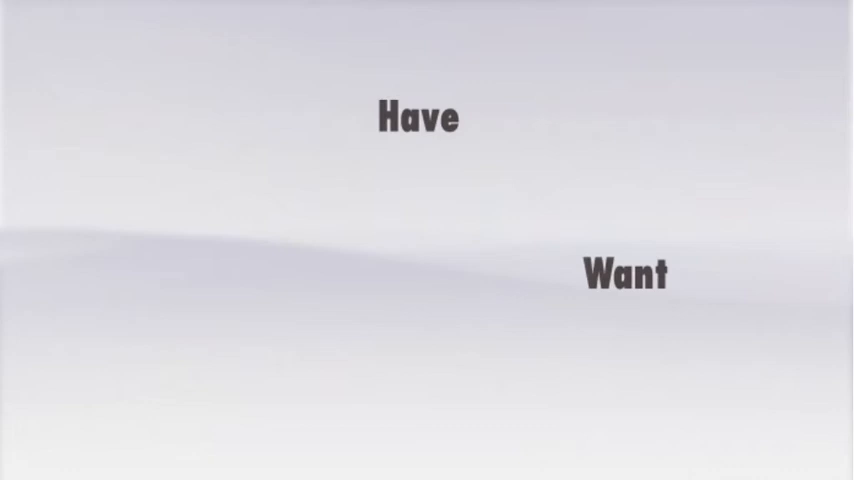